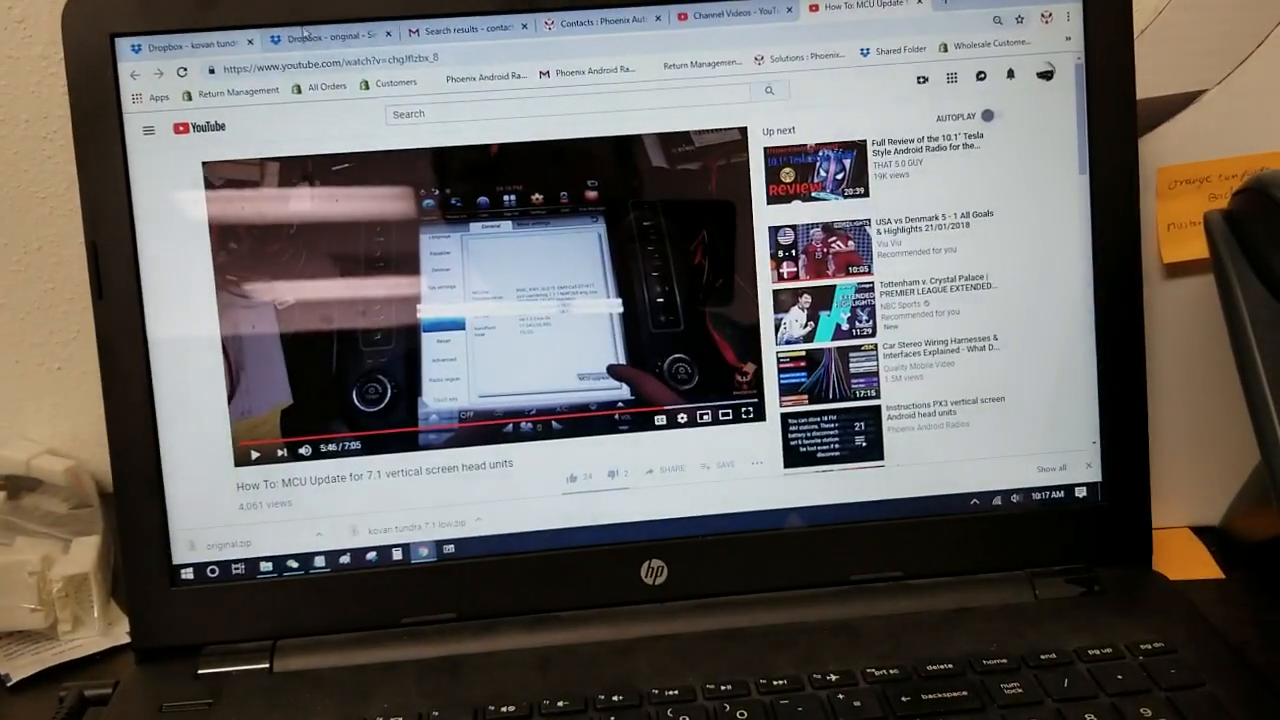
- Minimize the Chrome window with the YouTube tutorial to reveal the desktop
click(330, 44)
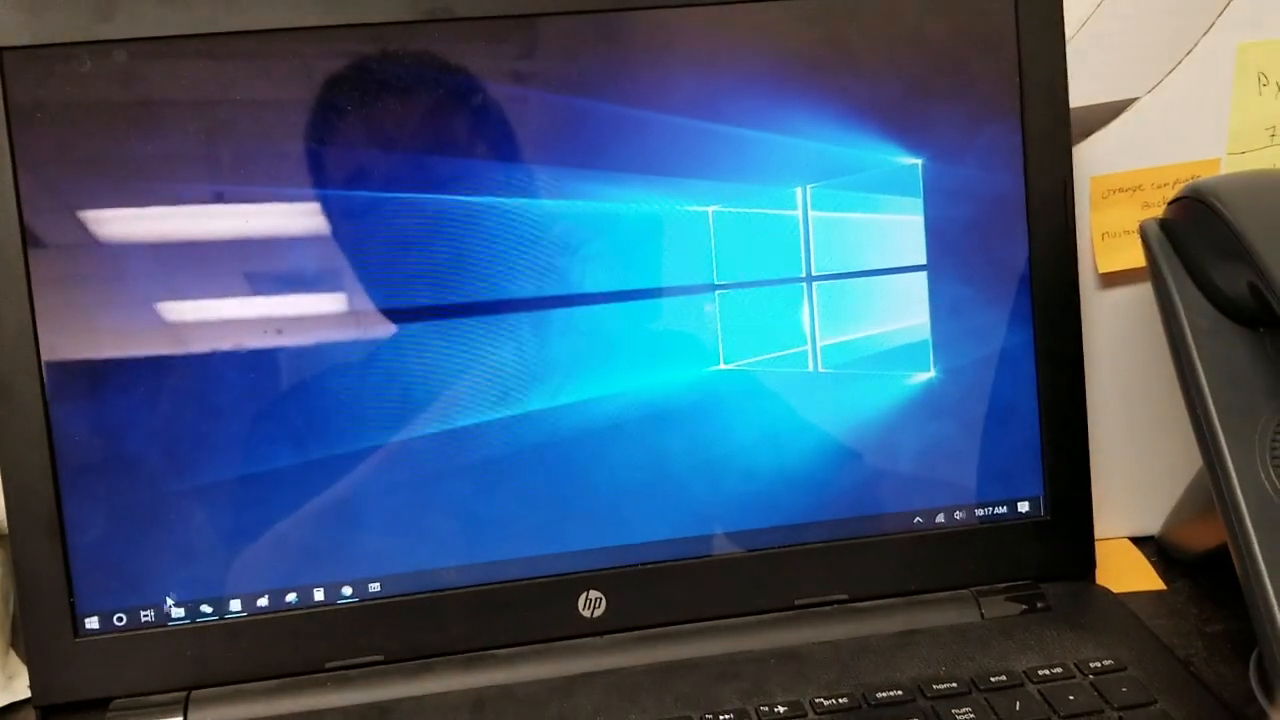
- Show the How to Extract folder, then bring back the 7zip Google search results in Chrome
click(184, 616)
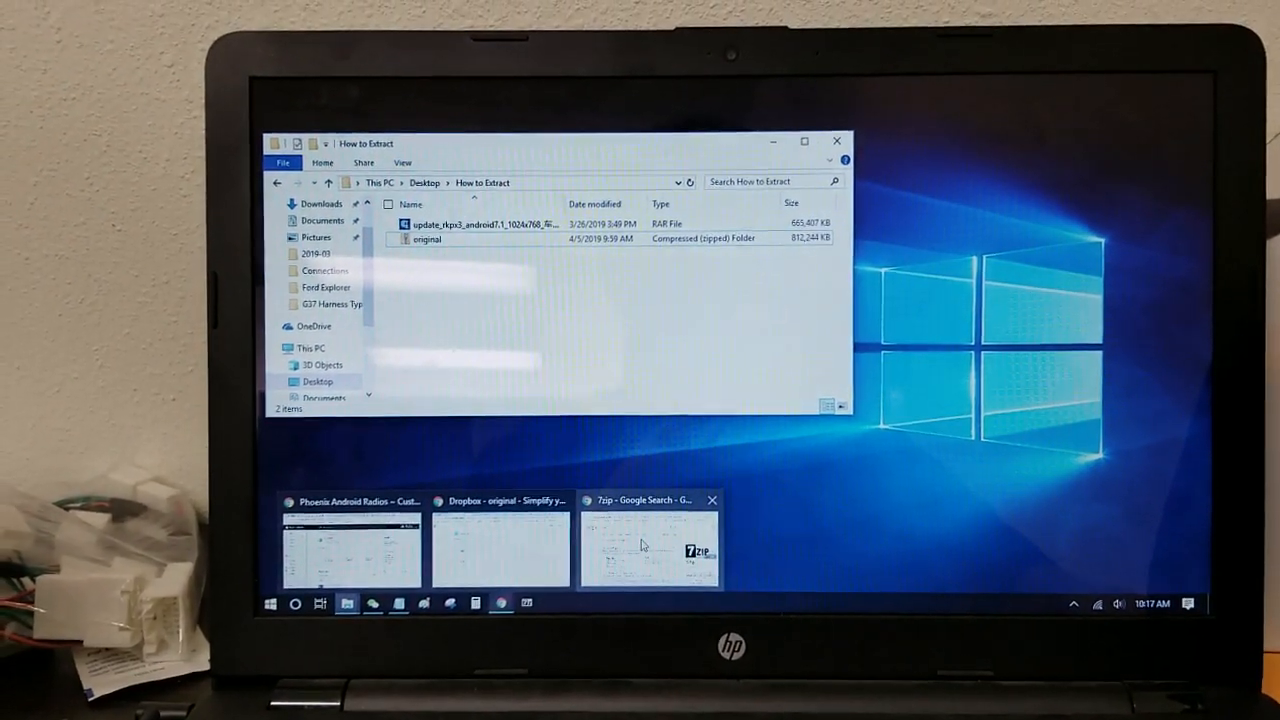
click(648, 544)
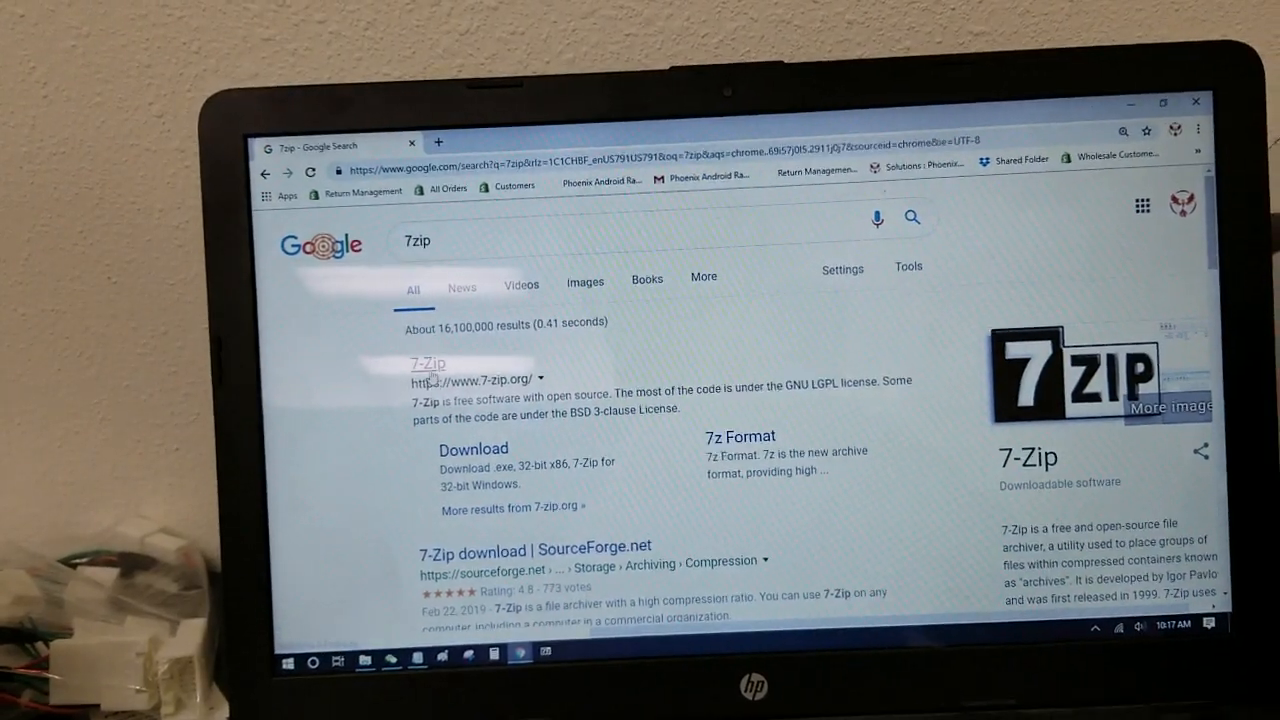
- Visit the official 7-zip.org download page, then return to the How to Extract folder
click(428, 364)
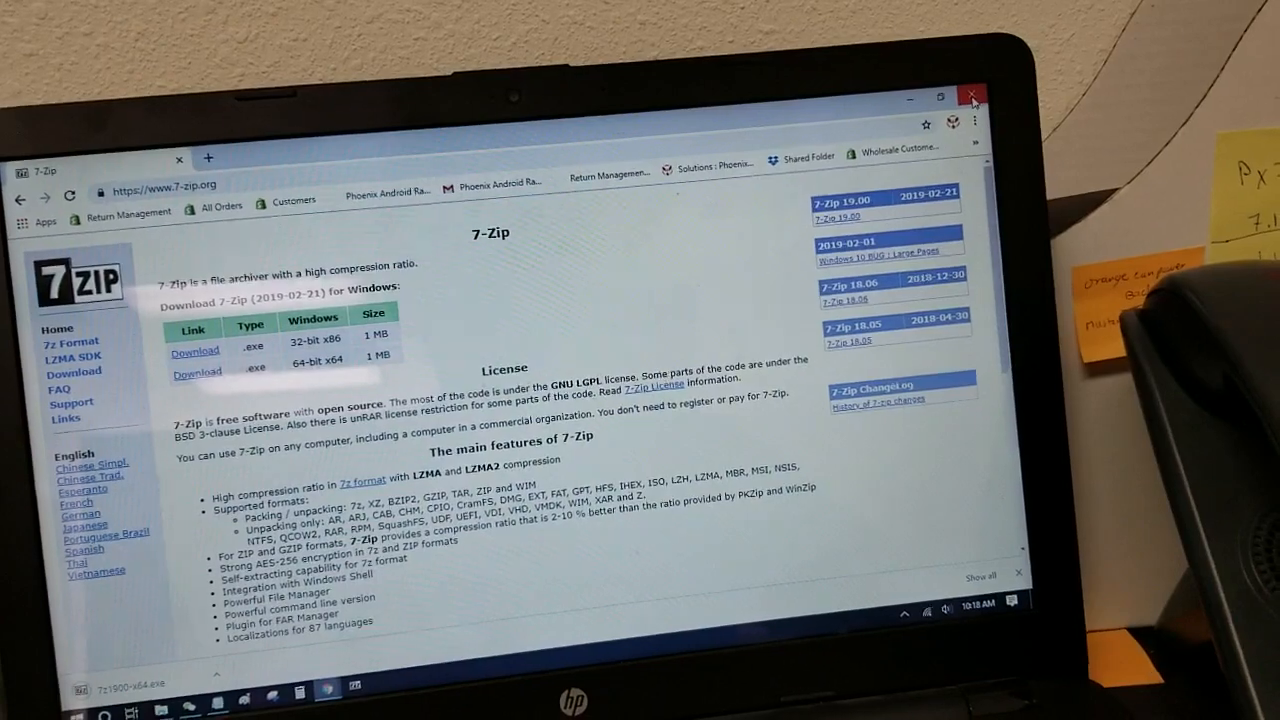
click(972, 96)
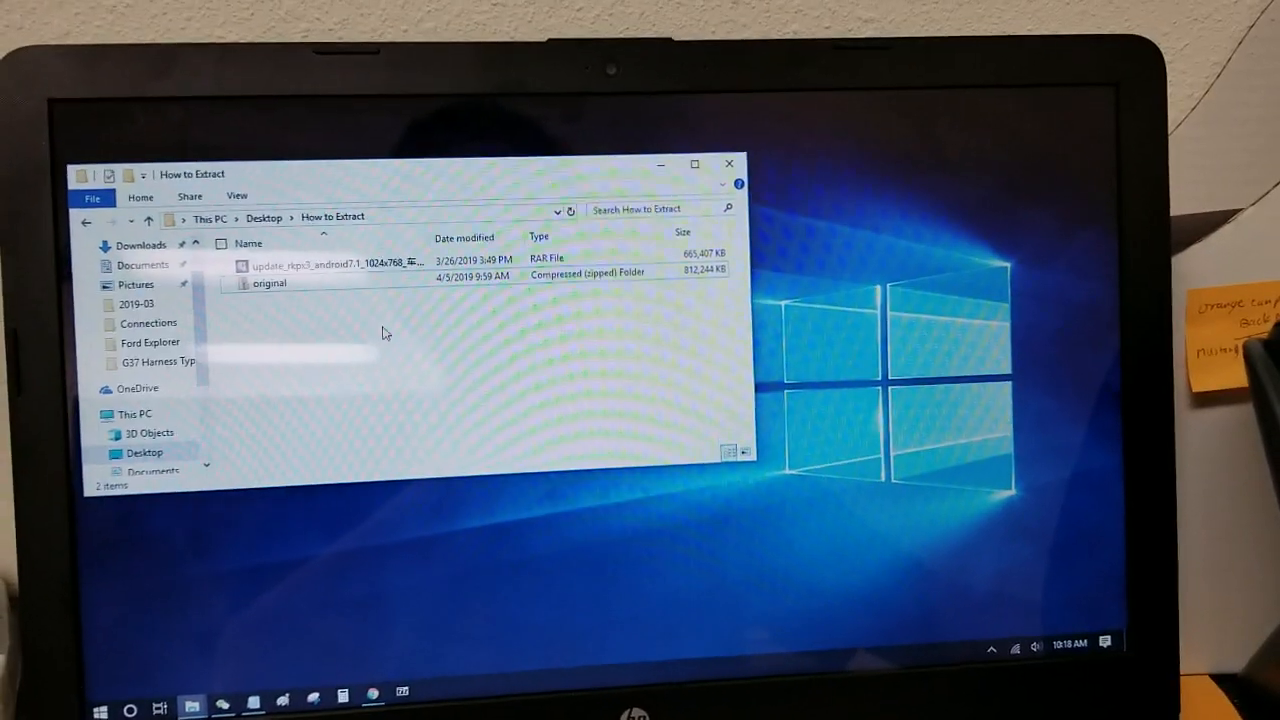
- Open original.zip and the RAR update file as archives in 7-Zip via the context menu
right_click(268, 284)
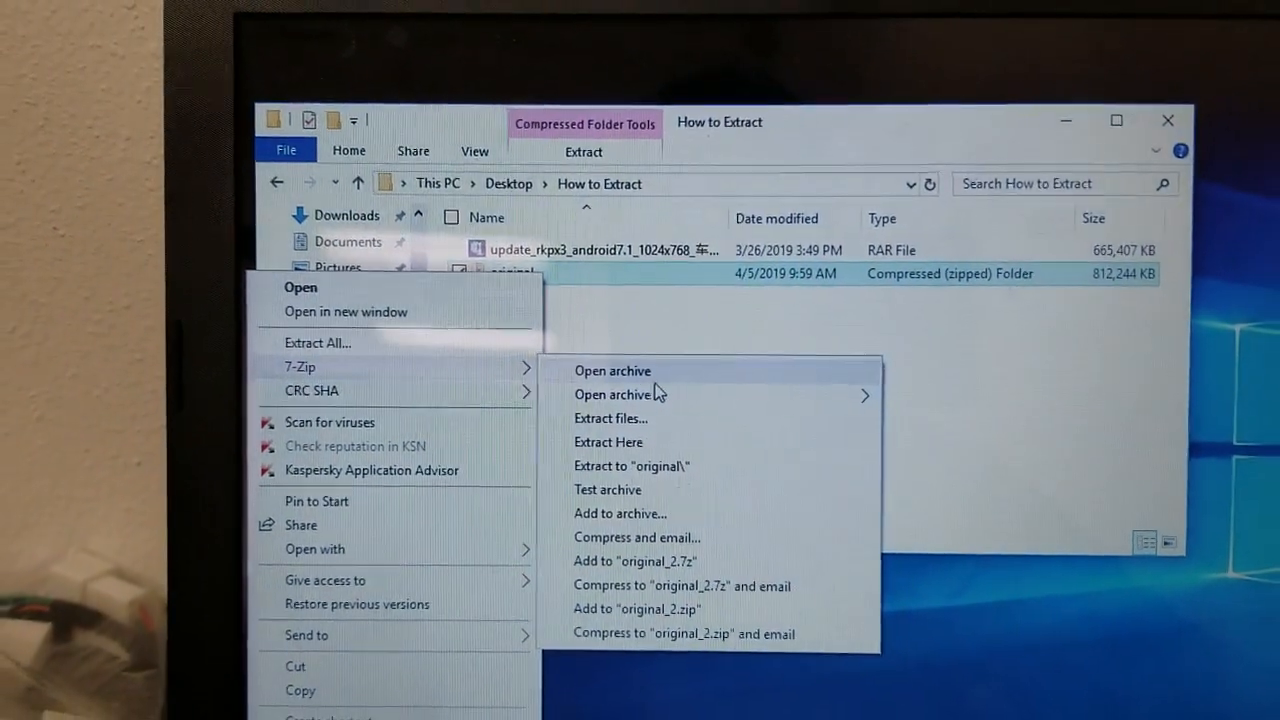
click(612, 370)
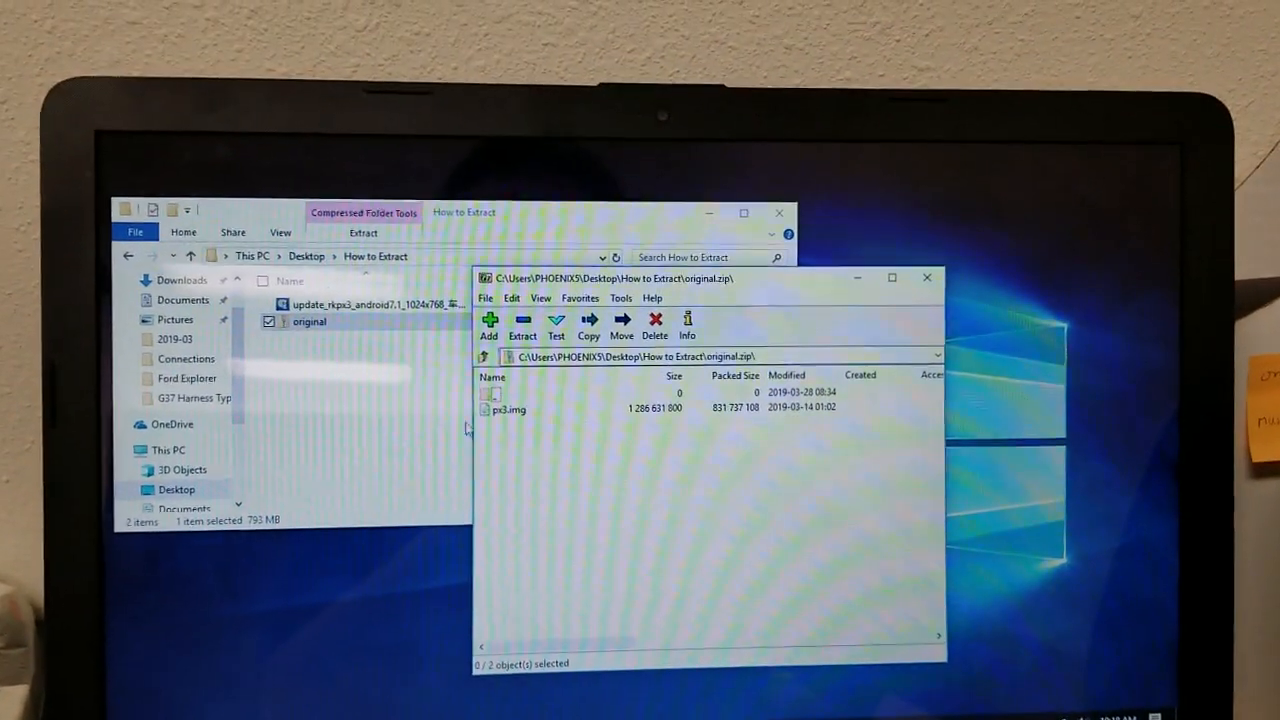
right_click(336, 322)
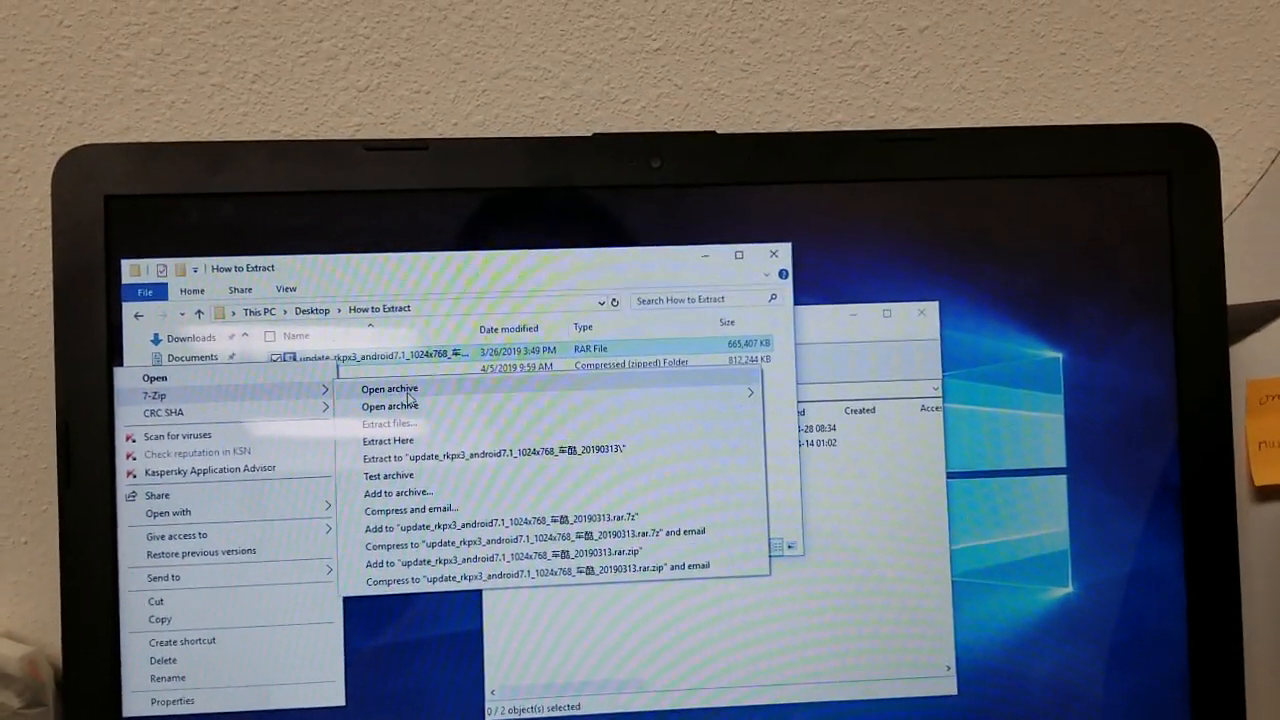
click(388, 388)
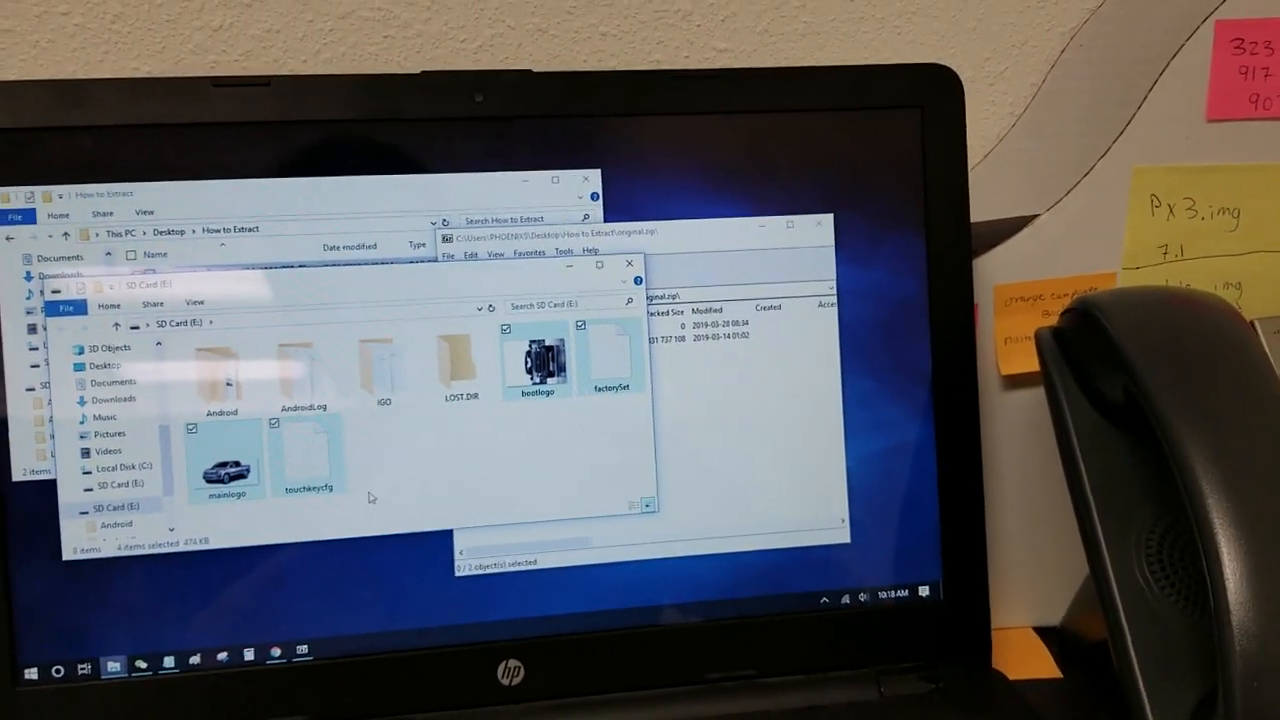
- Permanently delete the four selected SD card items and confirm the prompt
key(delete)
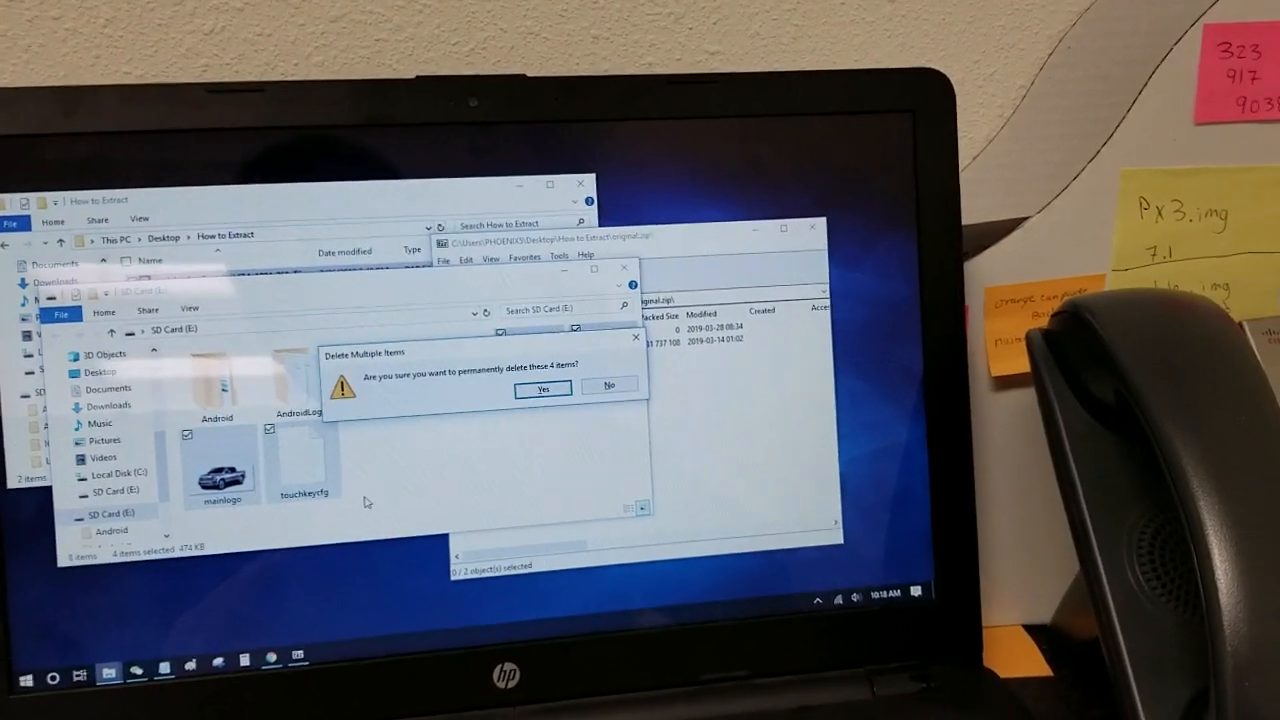
click(542, 388)
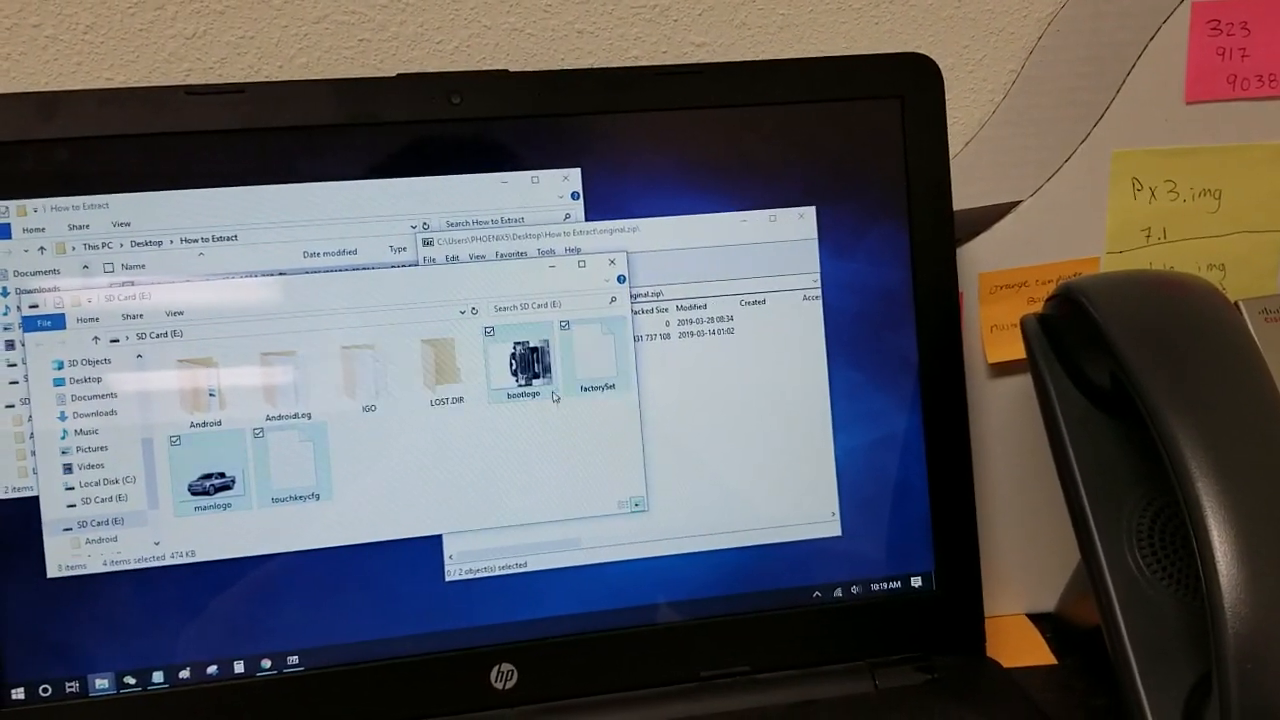